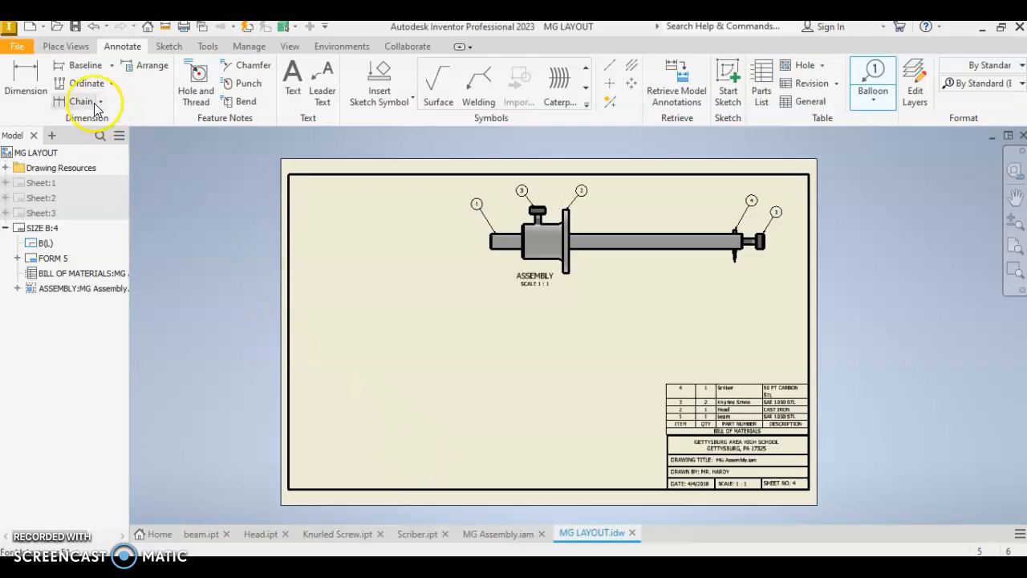
Step: Start a base view of beam.ipt on the MG LAYOUT sheet, checking the sample PDF
{"action": "left_click", "coordinate": [65, 46]}
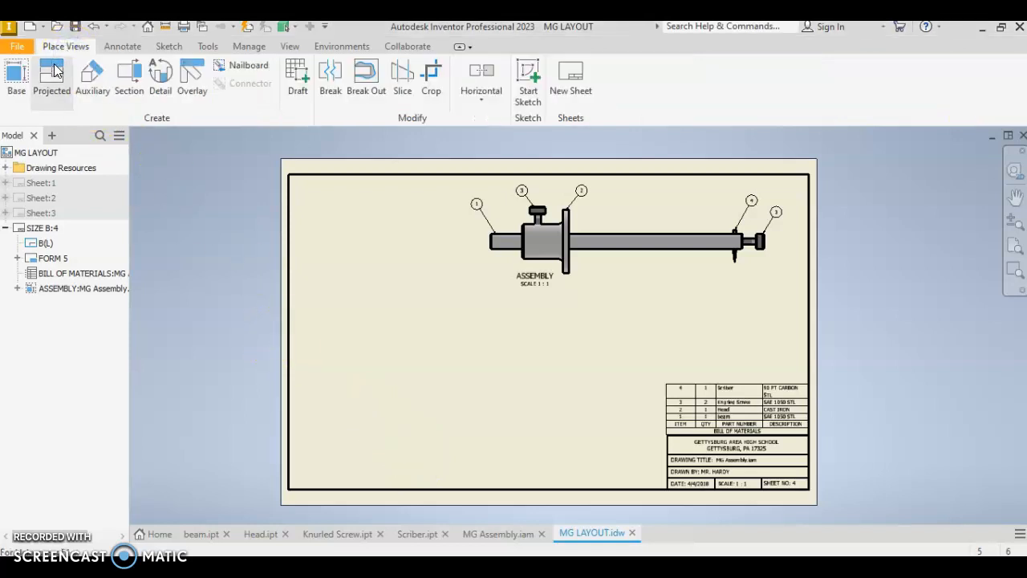
{"action": "left_click", "coordinate": [52, 76]}
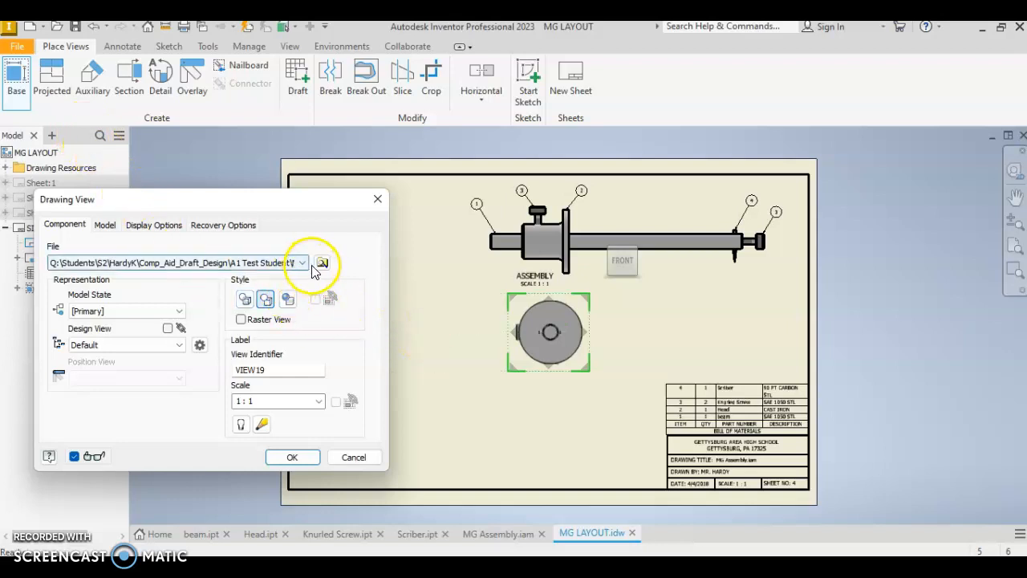
{"action": "left_click", "coordinate": [322, 263]}
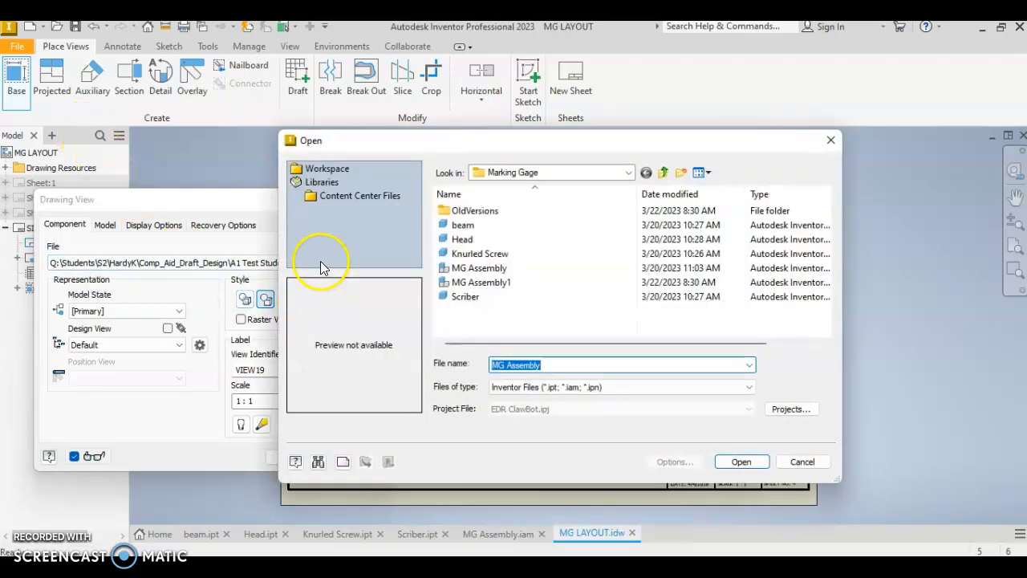
{"action": "left_click", "coordinate": [463, 225]}
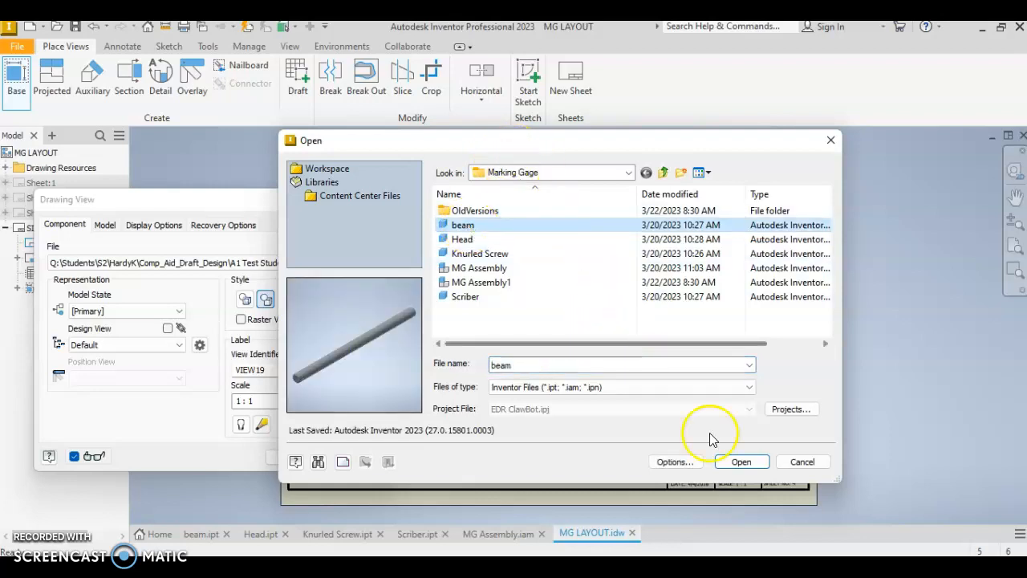
{"action": "left_click", "coordinate": [740, 462]}
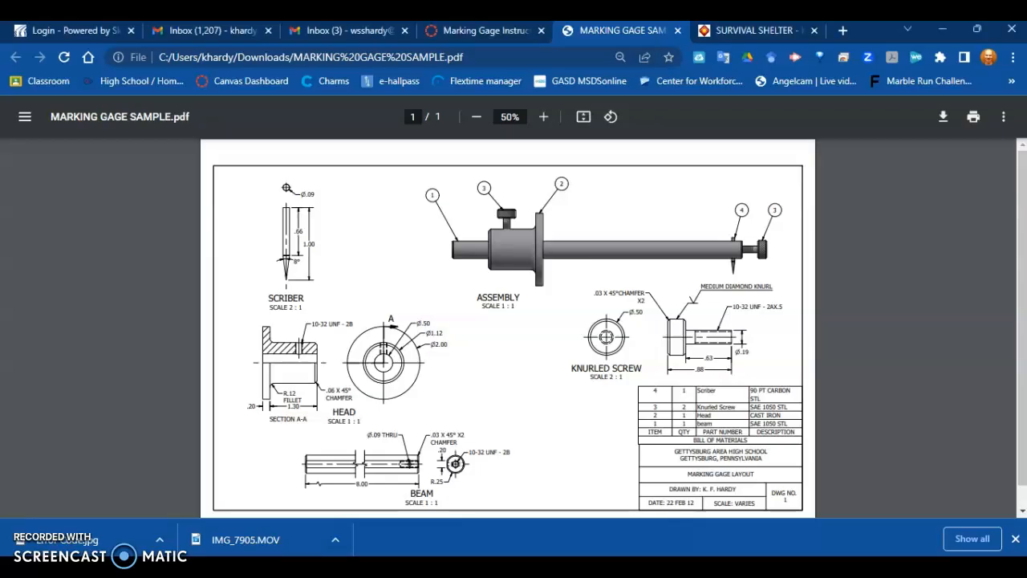
{"action": "left_click", "coordinate": [387, 479]}
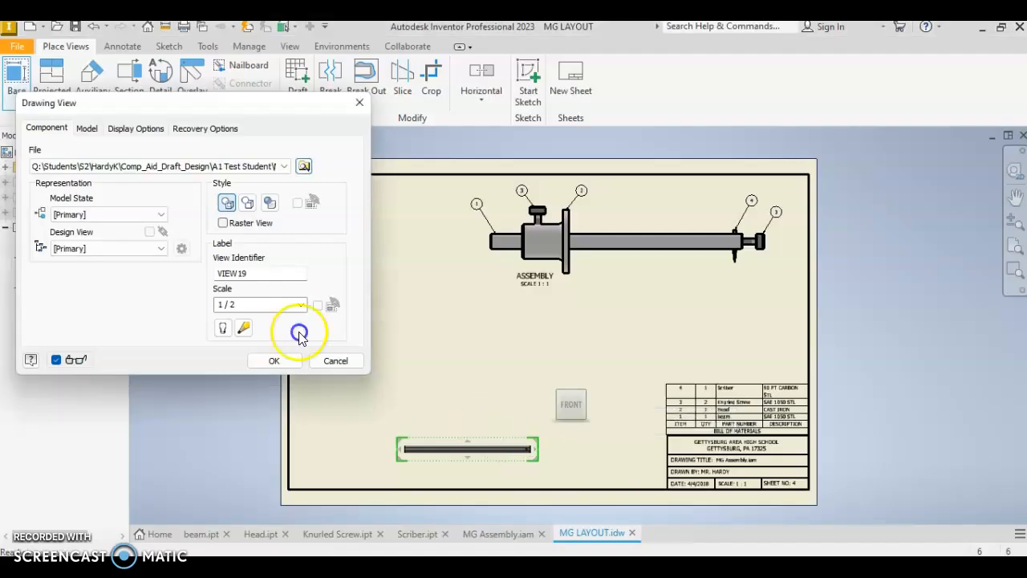
Step: Place the beam view at 1:1 scale with the view identifier BEAM
{"action": "left_click", "coordinate": [302, 304]}
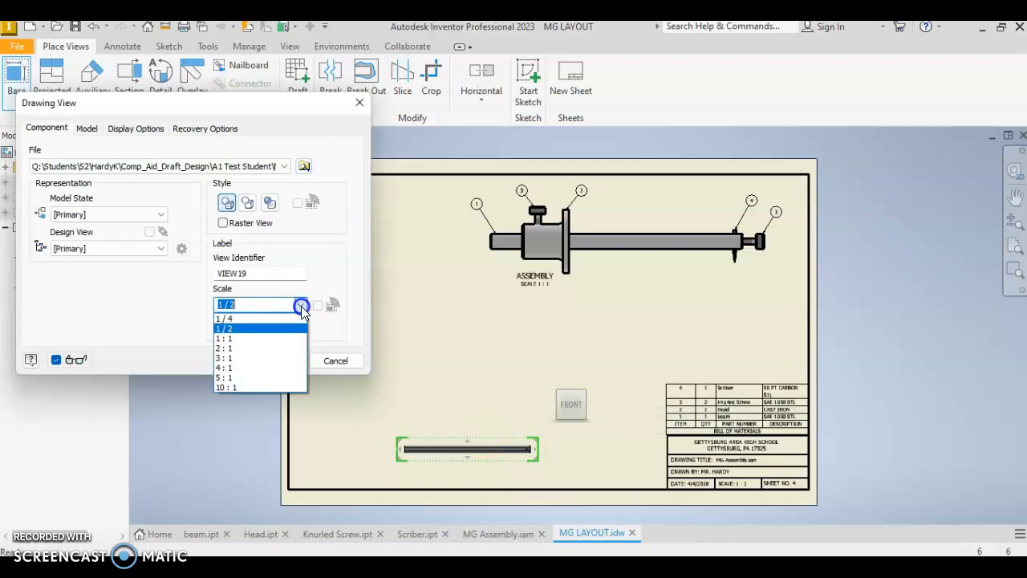
{"action": "left_click", "coordinate": [226, 328]}
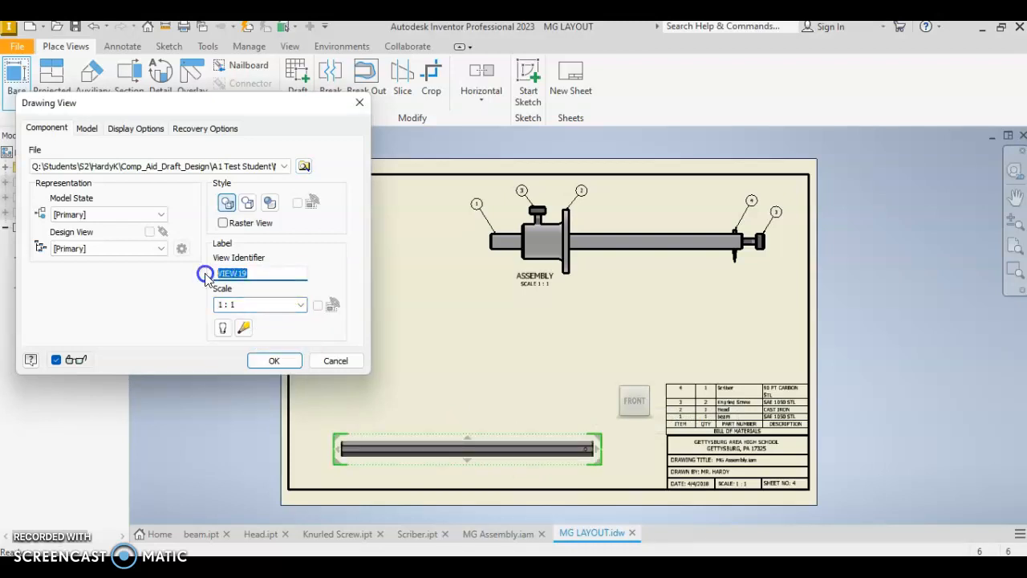
{"action": "type", "text": "b"}
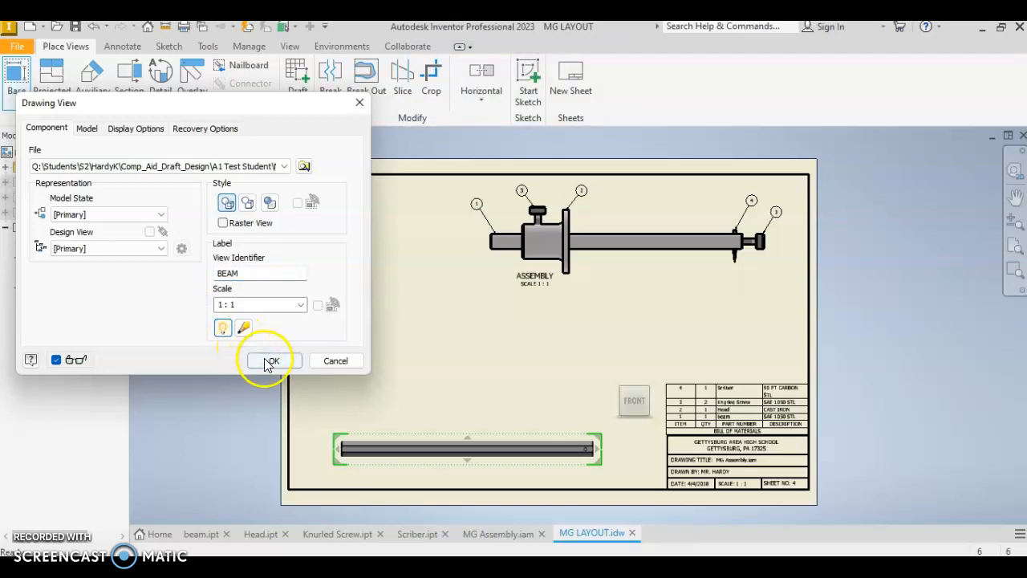
{"action": "left_click", "coordinate": [271, 360]}
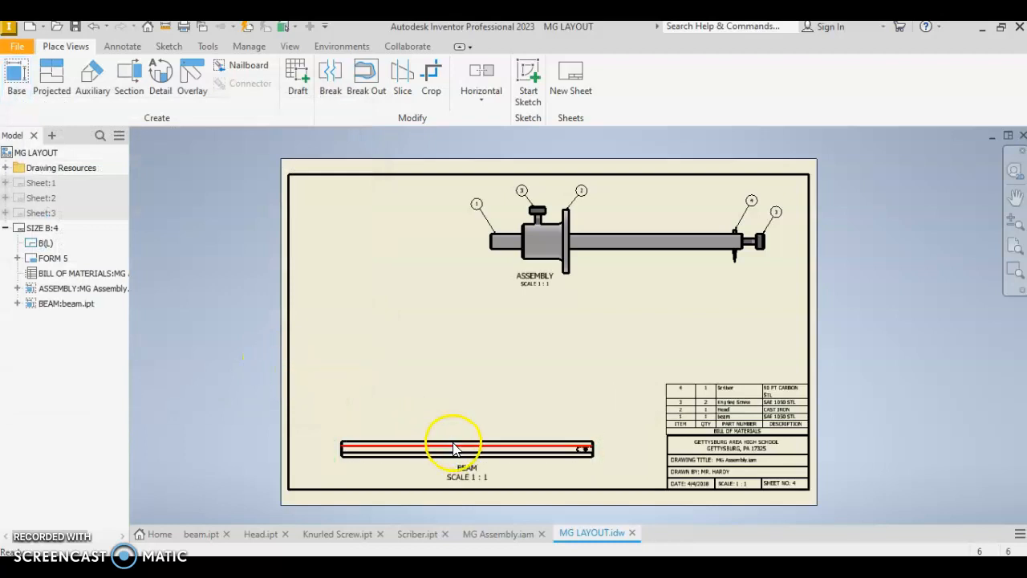
Step: Project the beam's circular end view to the right of the BEAM view
{"action": "left_click", "coordinate": [453, 448]}
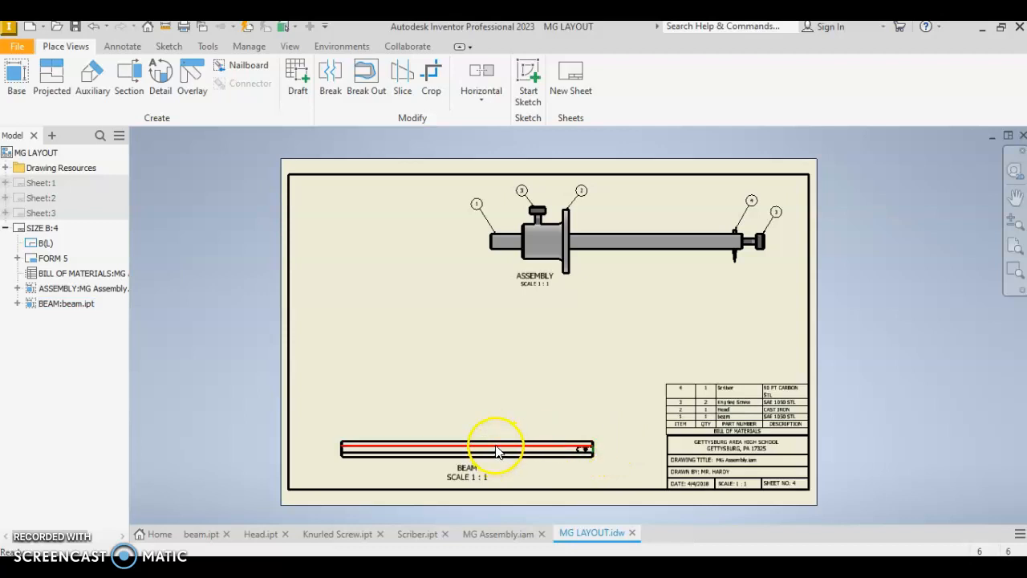
{"action": "left_click", "coordinate": [498, 448]}
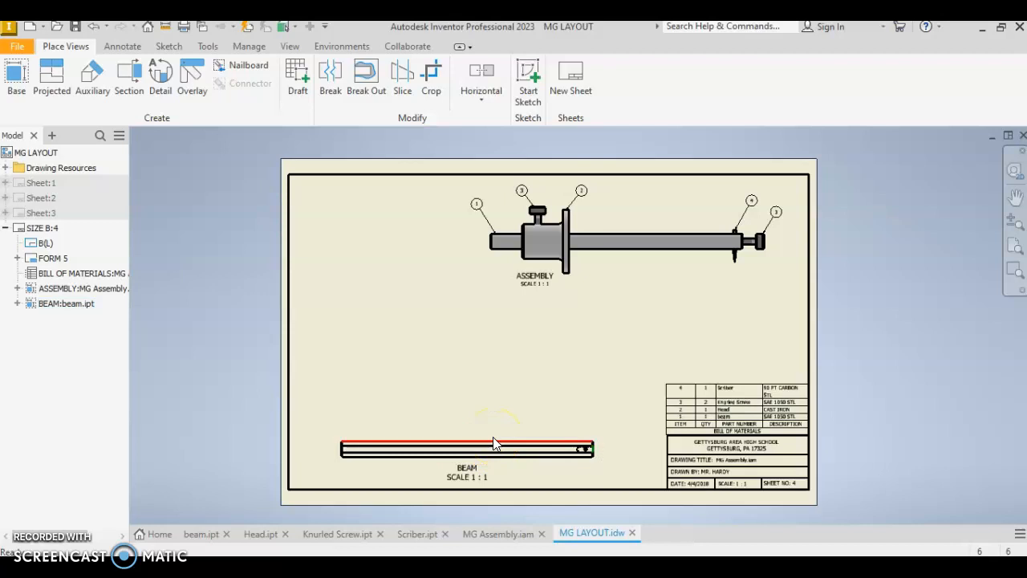
{"action": "double_click", "coordinate": [467, 447]}
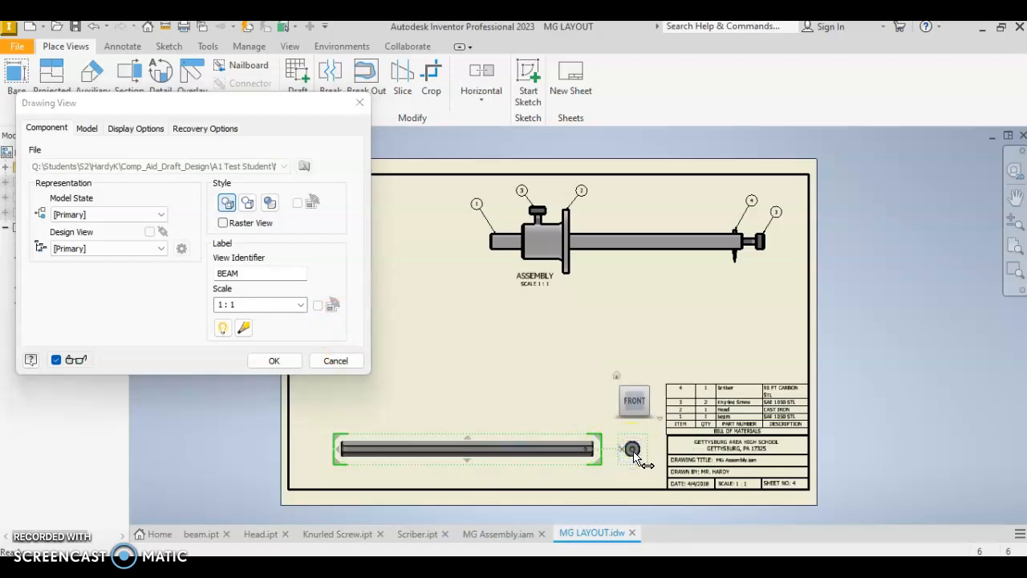
{"action": "right_click", "coordinate": [633, 449]}
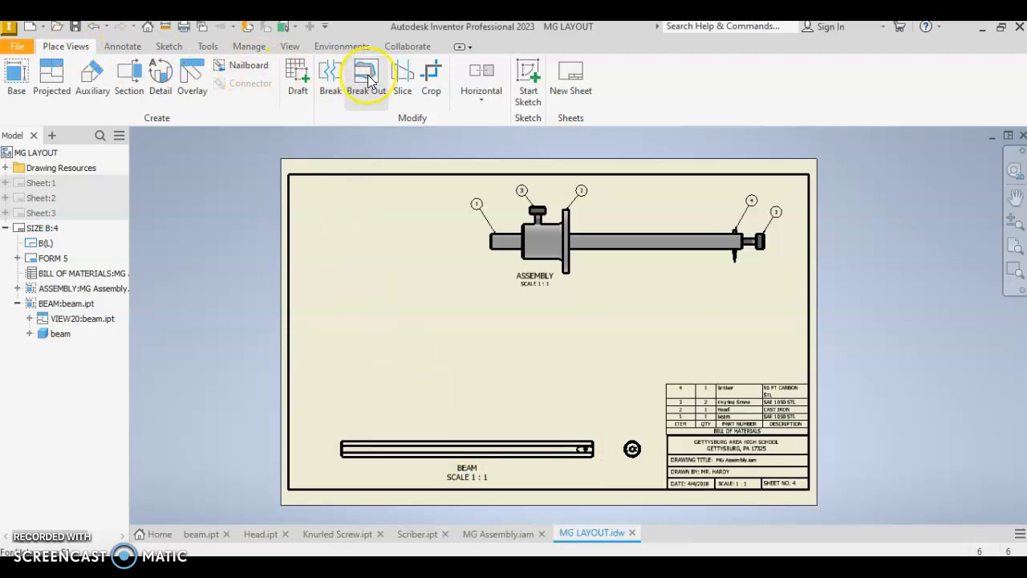
{"action": "mouse_move", "coordinate": [329, 76]}
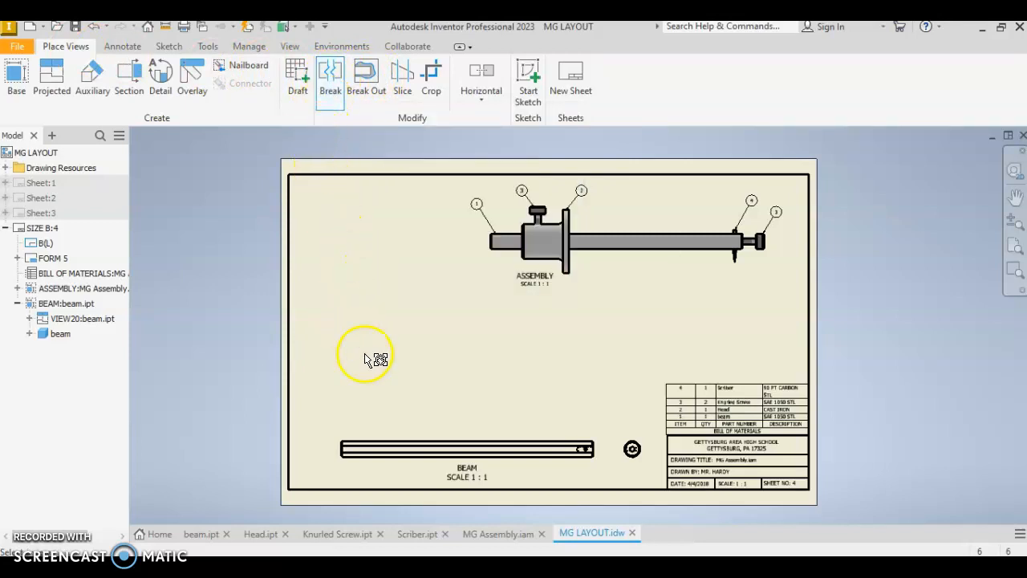
Step: Apply a break to the BEAM view between two points along the beam
{"action": "left_click", "coordinate": [330, 76]}
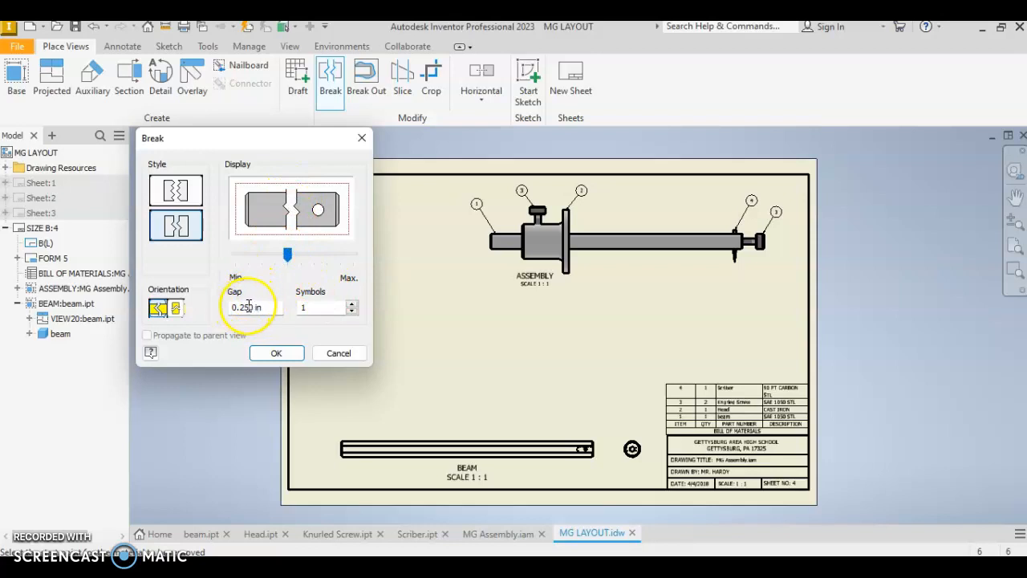
{"action": "left_click", "coordinate": [175, 189]}
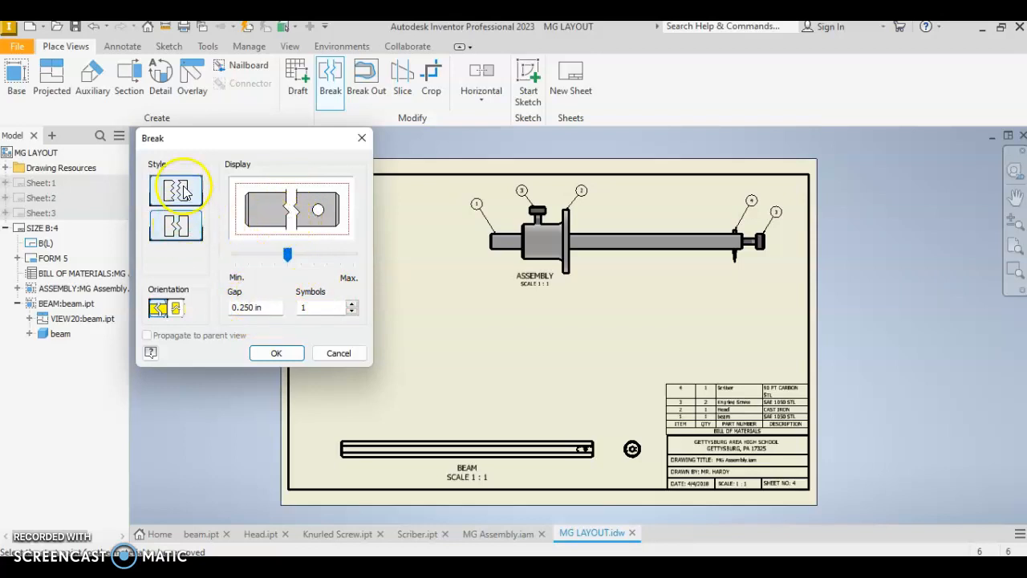
{"action": "left_click", "coordinate": [176, 224]}
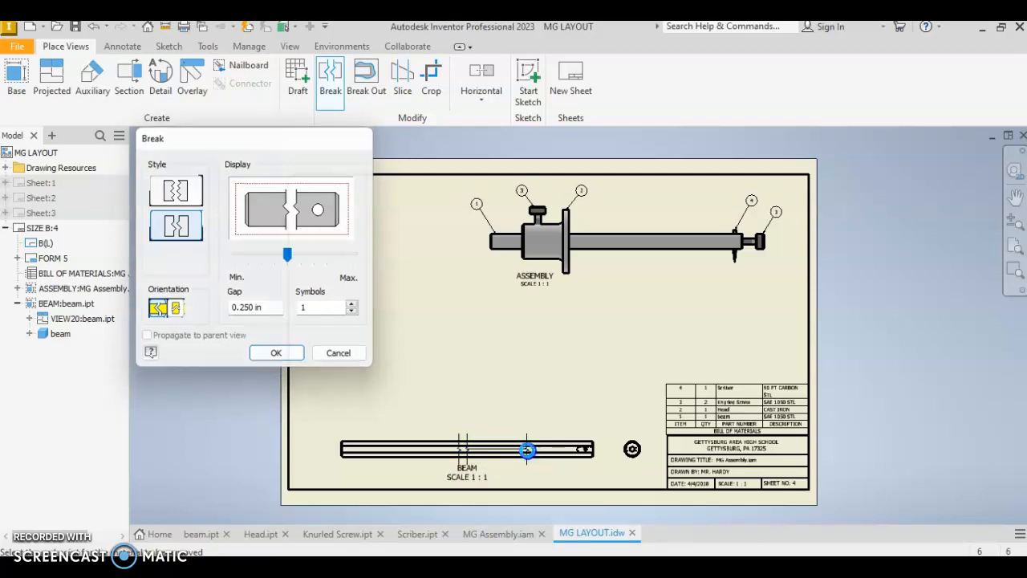
{"action": "left_click", "coordinate": [276, 352]}
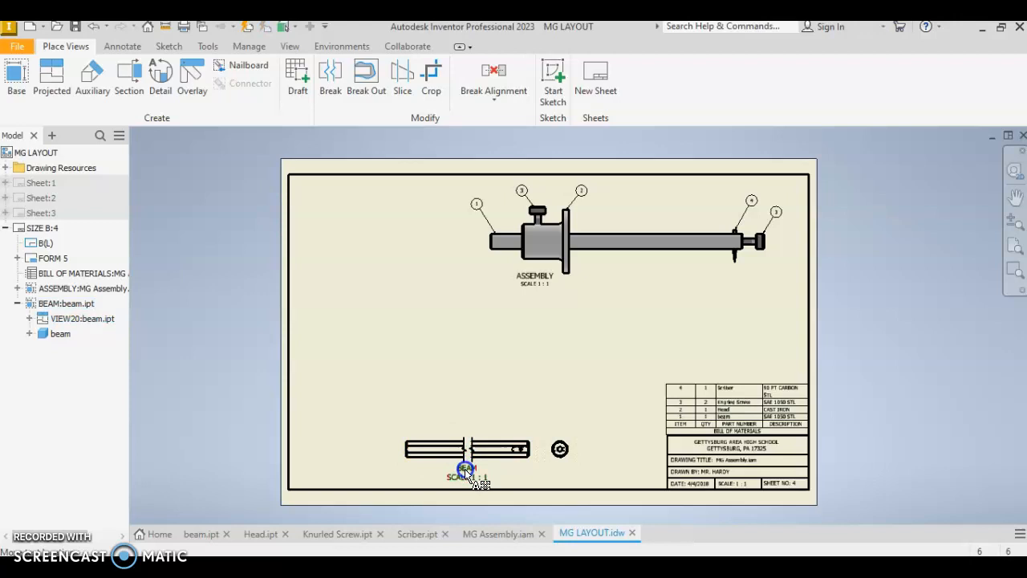
Step: Set the BEAM label's scale text size to 0.120 in
{"action": "double_click", "coordinate": [465, 476]}
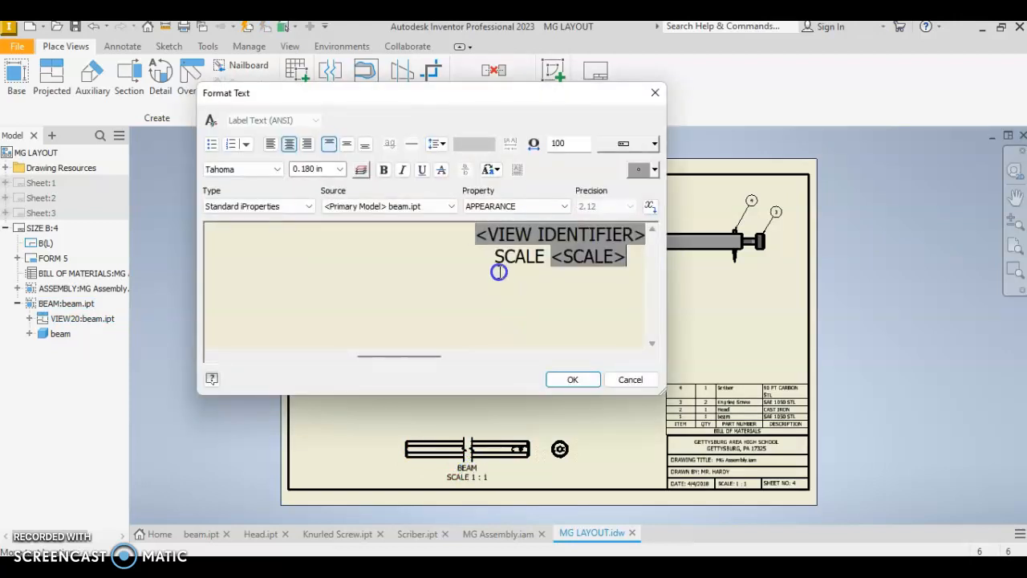
{"action": "left_click_drag", "start_coordinate": [499, 256], "coordinate": [627, 257]}
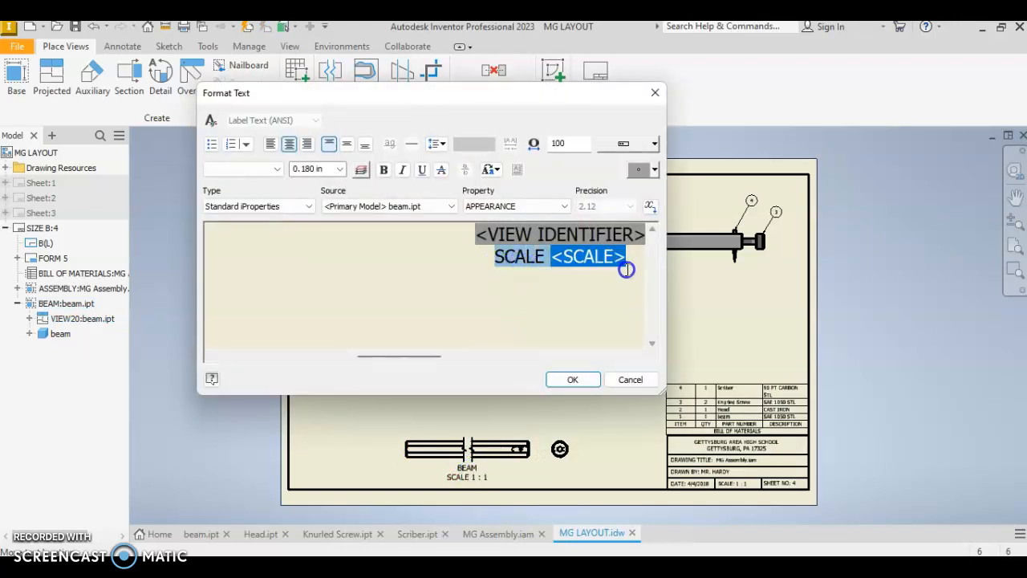
{"action": "left_click", "coordinate": [339, 169]}
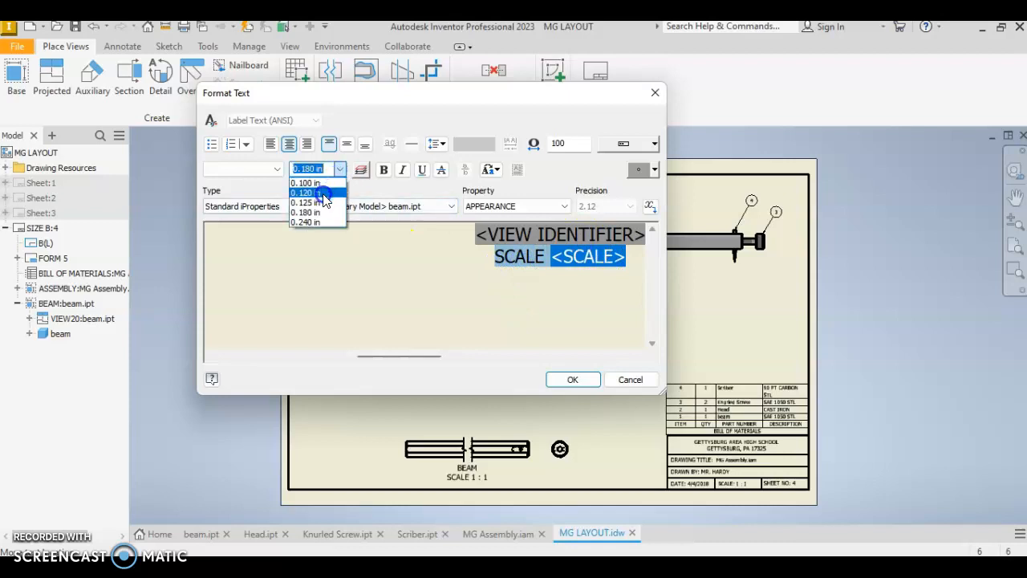
{"action": "left_click", "coordinate": [573, 379]}
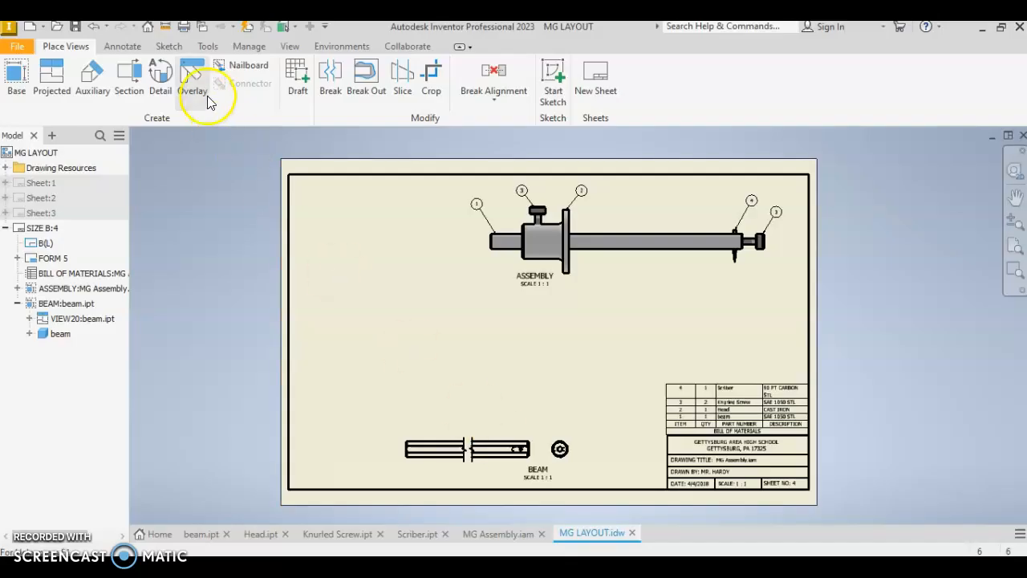
Step: Dimension the beam's end-to-end length as 8.00 below the broken view
{"action": "left_click", "coordinate": [122, 46]}
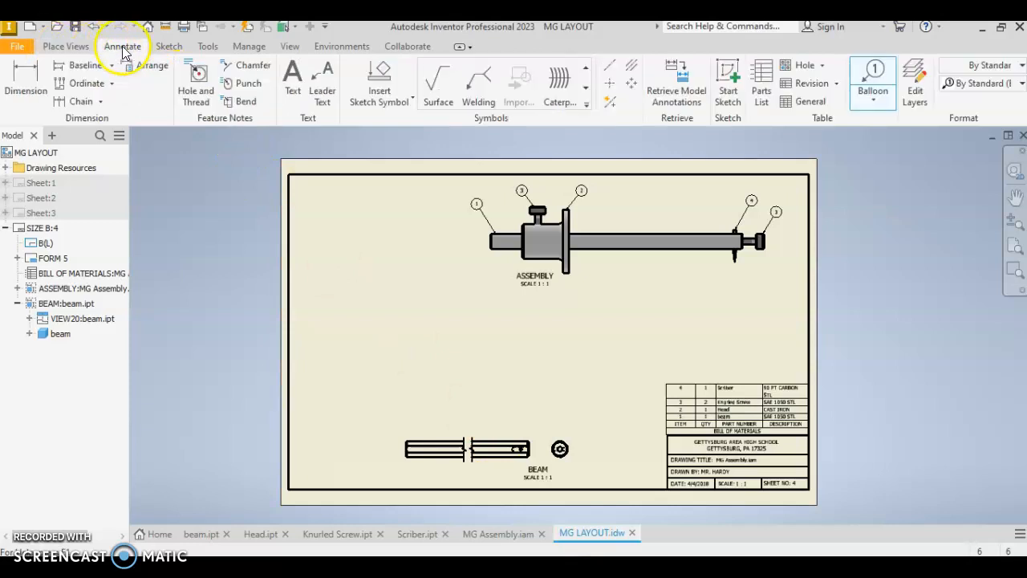
{"action": "left_click", "coordinate": [122, 46]}
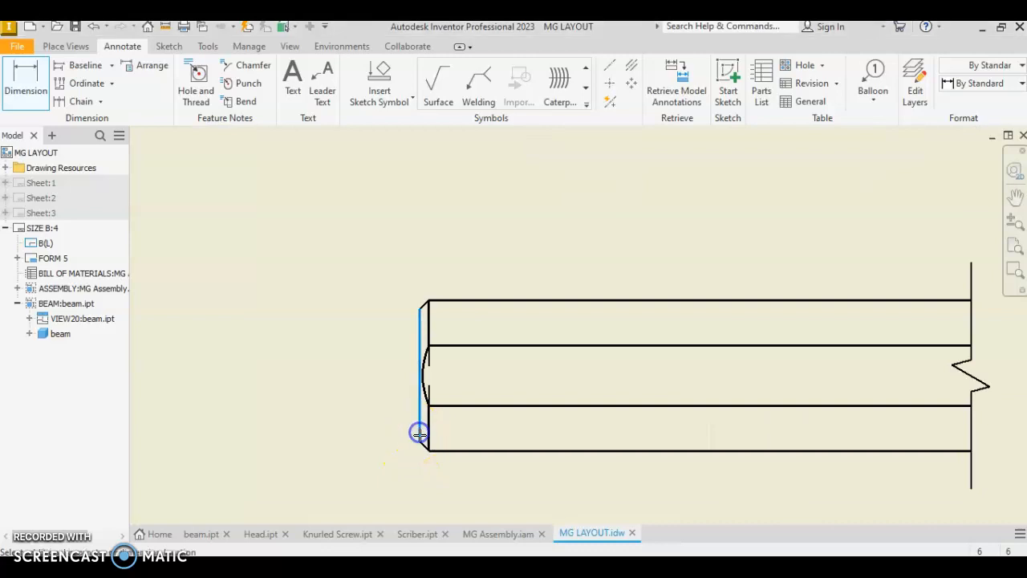
{"action": "left_click", "coordinate": [533, 470]}
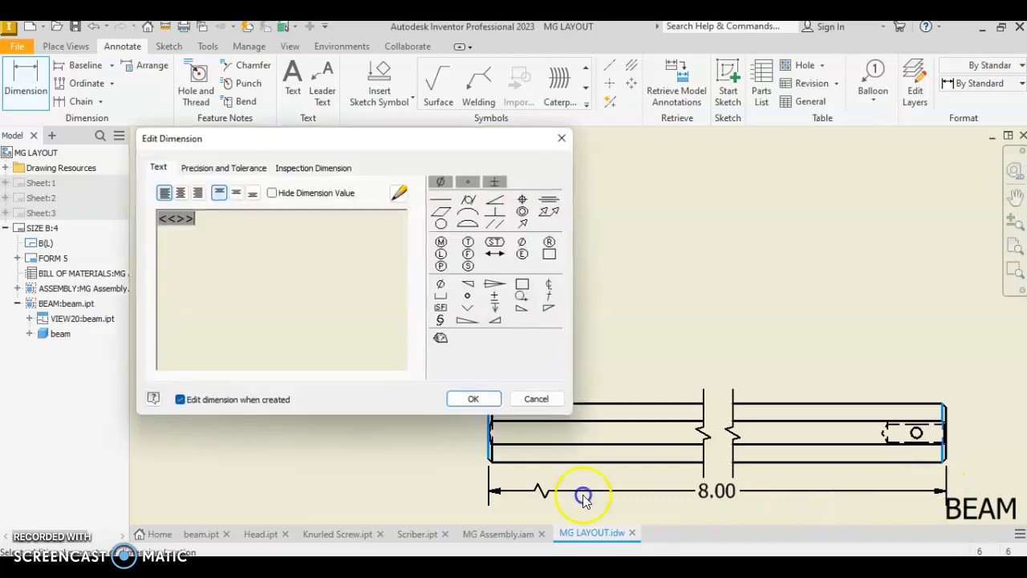
{"action": "mouse_move", "coordinate": [614, 474]}
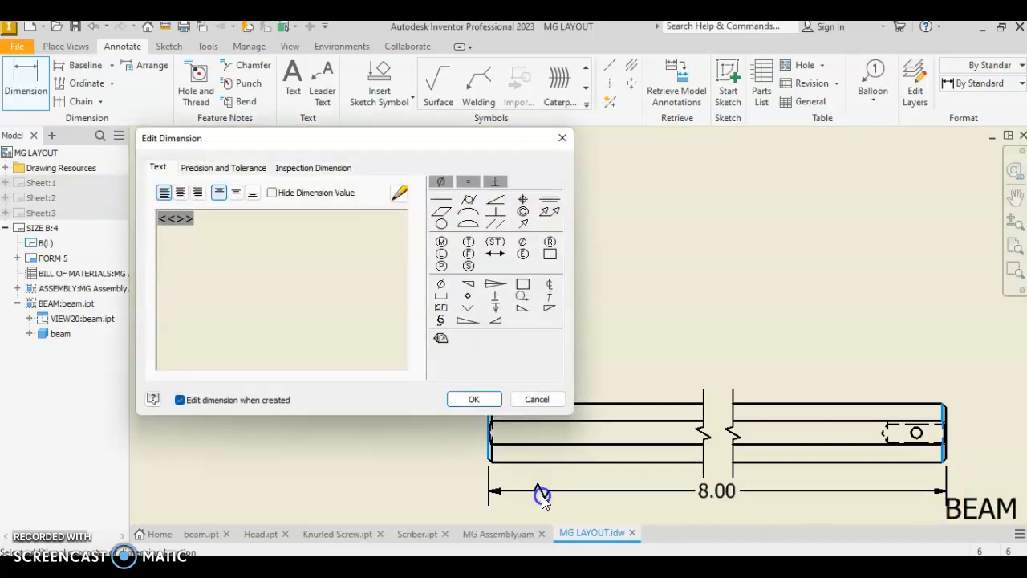
{"action": "left_click", "coordinate": [473, 399]}
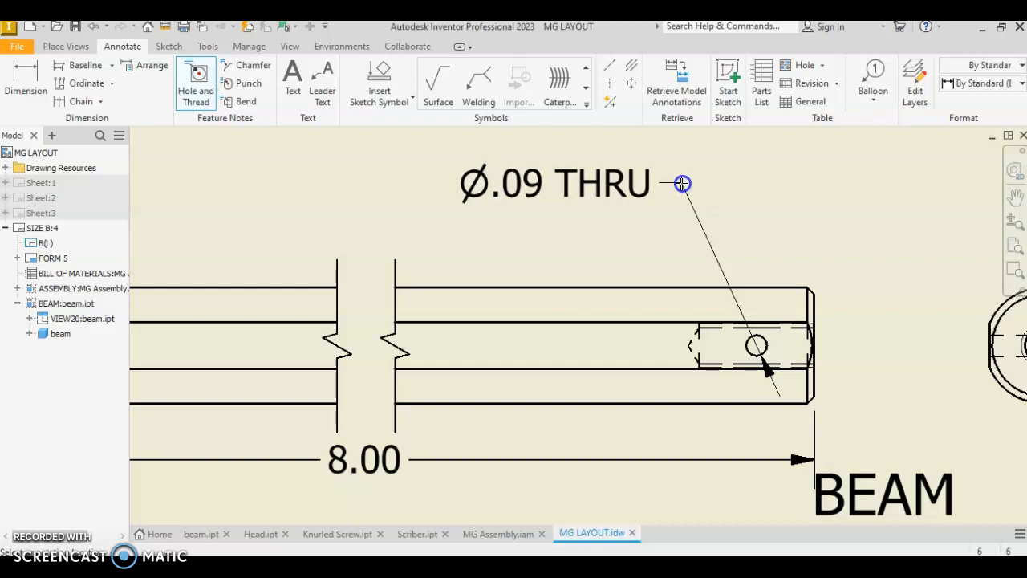
Step: Place the Ø.09 THRU note above the cross hole and start the 10-32 UNF - 2B thread note
{"action": "left_click_drag", "start_coordinate": [681, 183], "coordinate": [692, 202]}
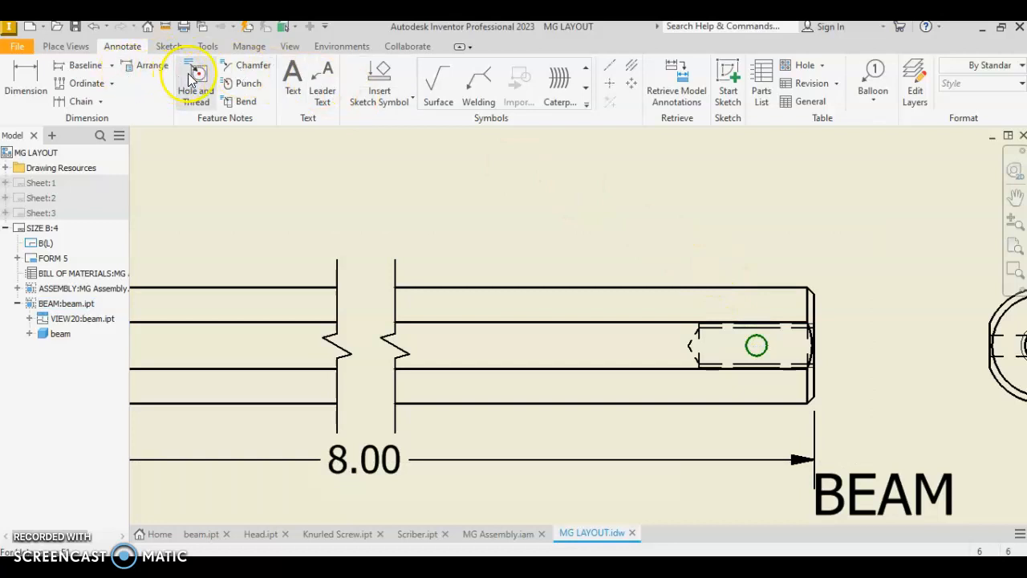
{"action": "left_click", "coordinate": [755, 345]}
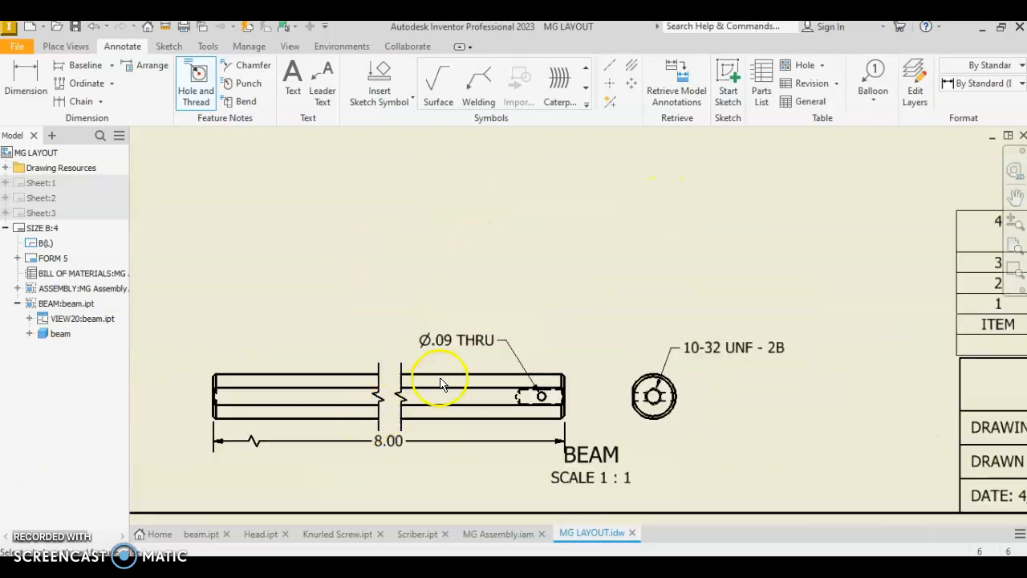
{"action": "mouse_move", "coordinate": [554, 333]}
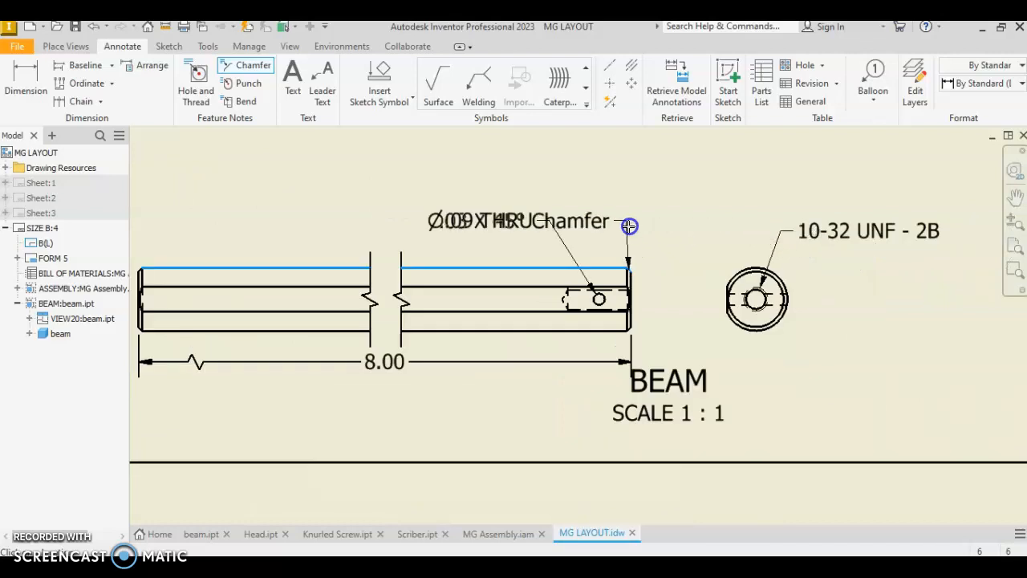
Step: Place the chamfer note at the beam end and edit it to .03 X 45° X 2 CHAMFER
{"action": "left_click_drag", "start_coordinate": [630, 226], "coordinate": [642, 191]}
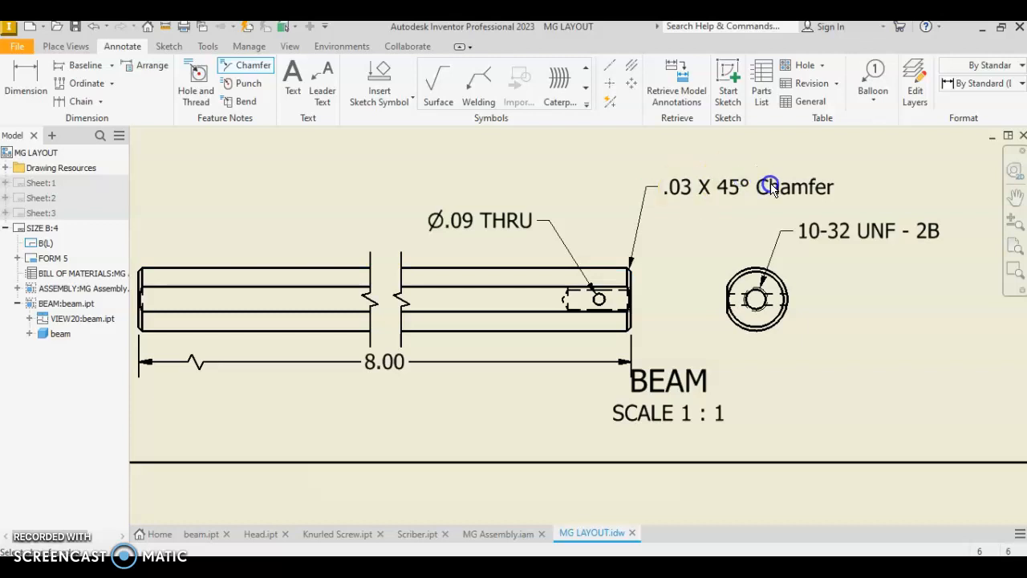
{"action": "left_click", "coordinate": [770, 186]}
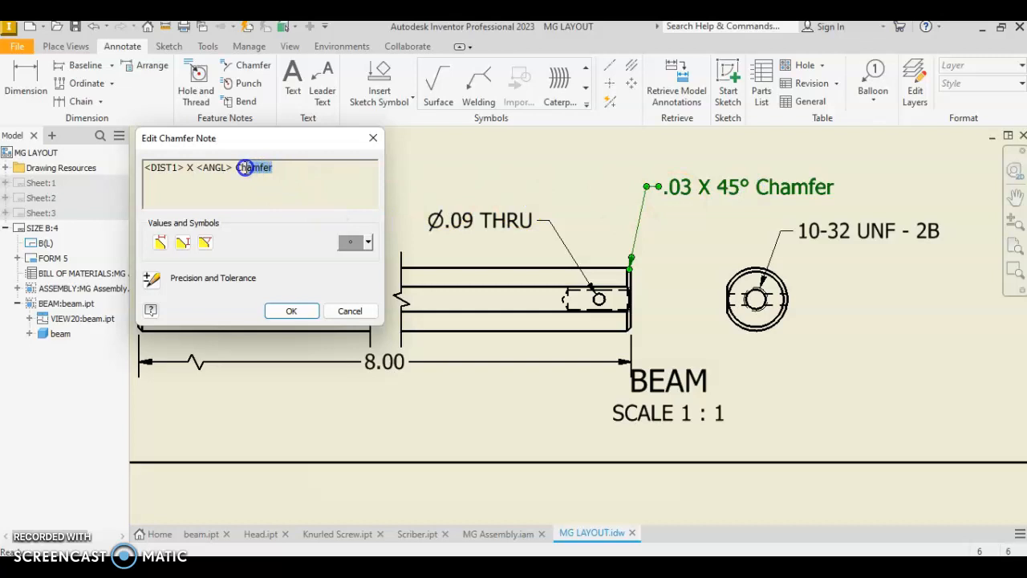
{"action": "double_click", "coordinate": [254, 167]}
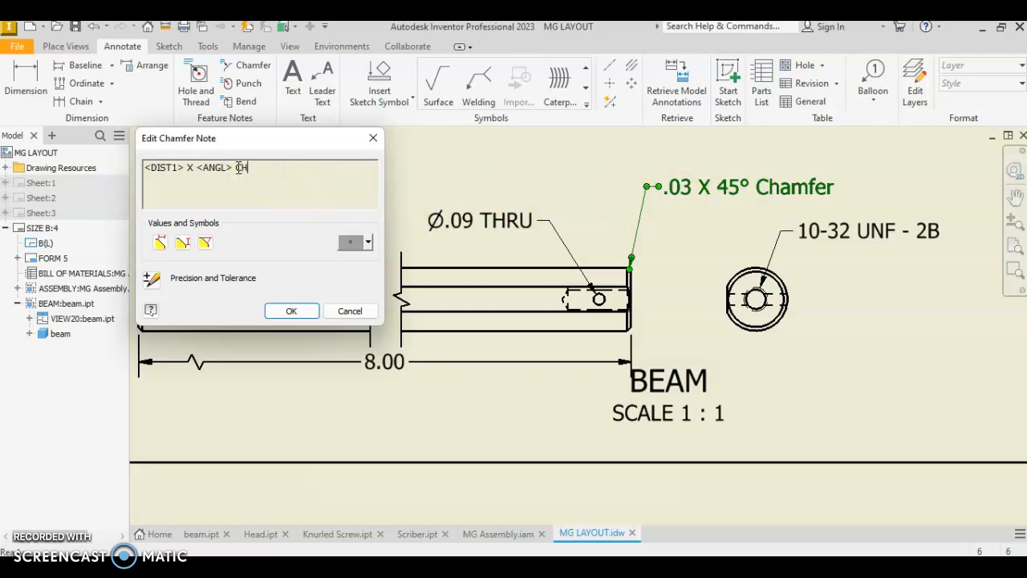
{"action": "type", "text": "HAMFER"}
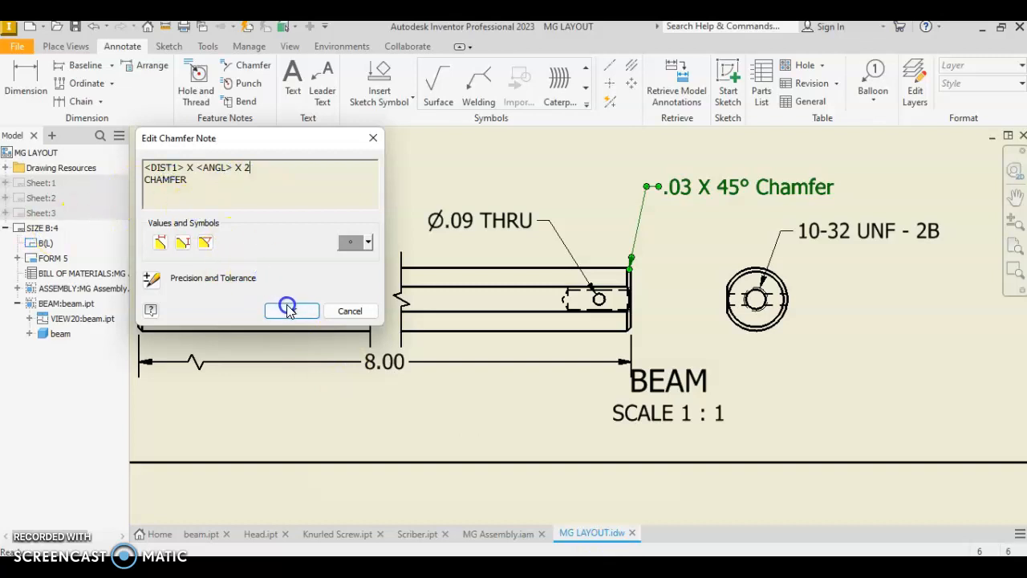
{"action": "left_click", "coordinate": [292, 310]}
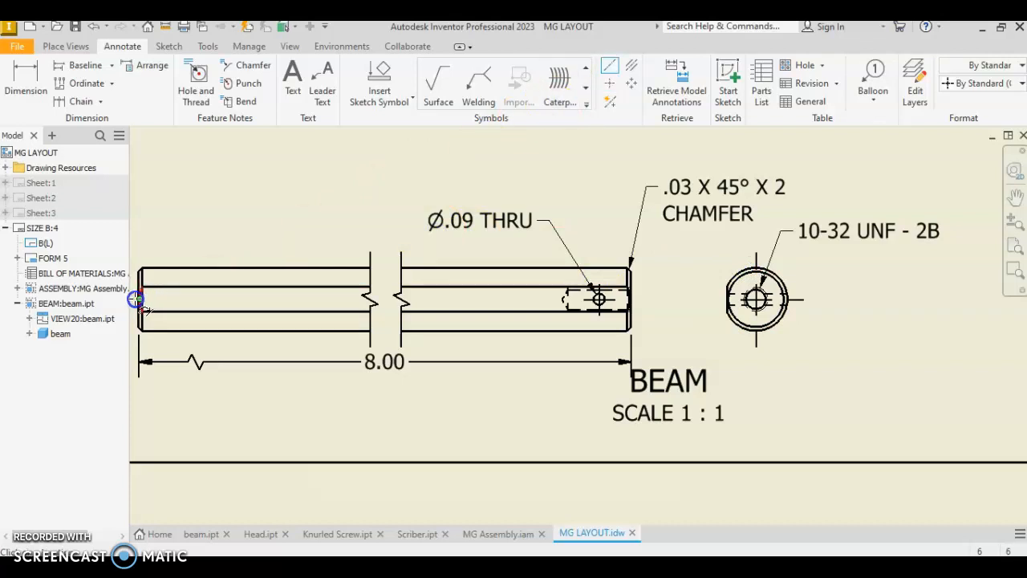
Step: Draw a centerline along the beam's axis from its left end to its right end
{"action": "left_click", "coordinate": [138, 299]}
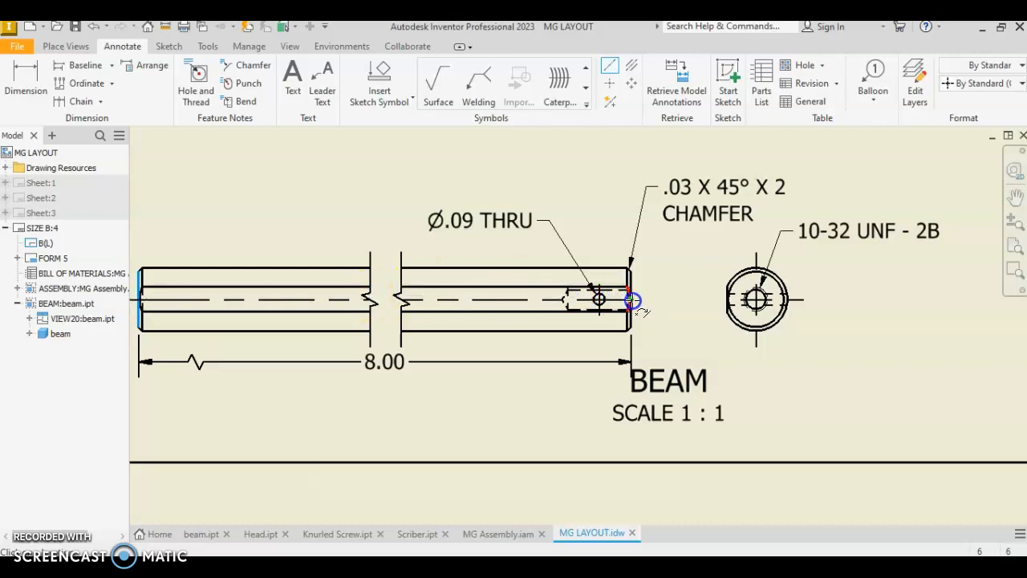
{"action": "right_click", "coordinate": [686, 301]}
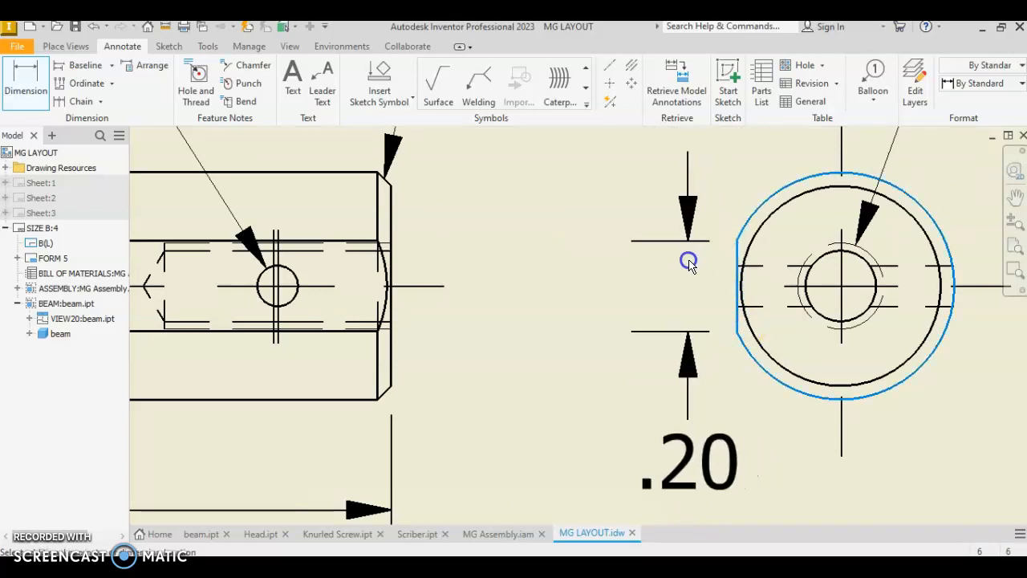
Step: Place the .20 flat dimension and position the R.25 radius beside the end view
{"action": "double_click", "coordinate": [687, 261]}
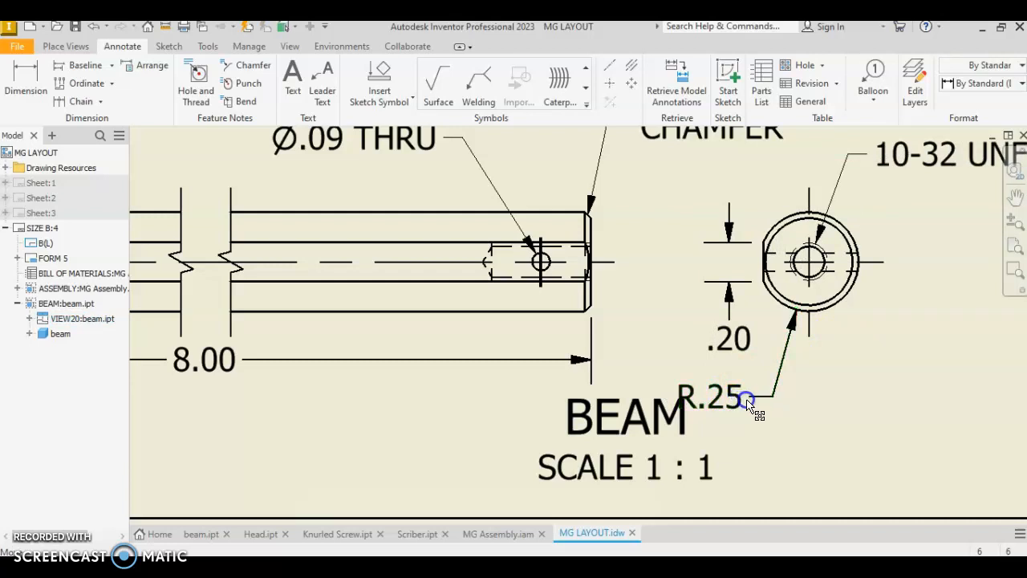
{"action": "left_click_drag", "start_coordinate": [746, 402], "coordinate": [782, 381]}
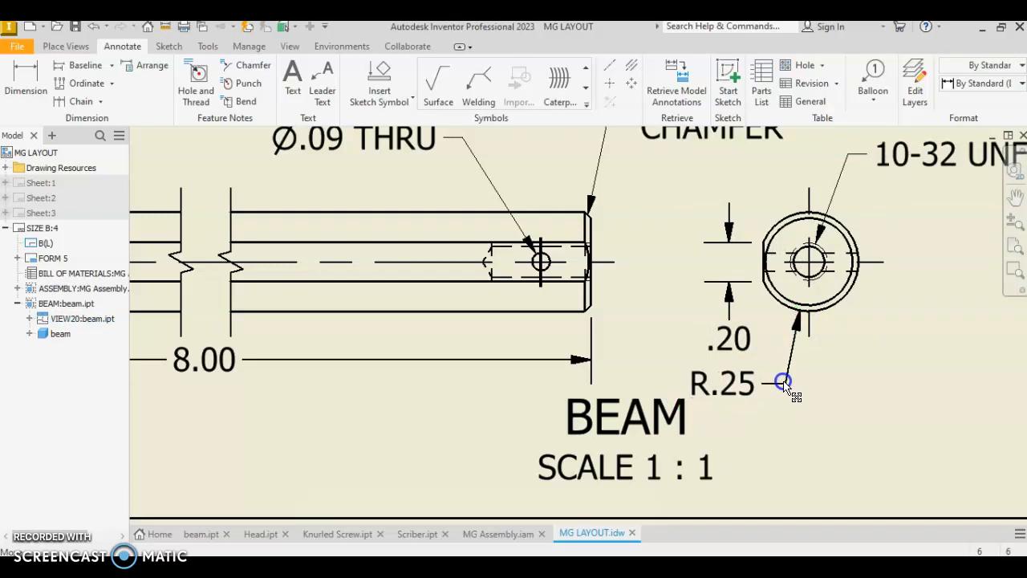